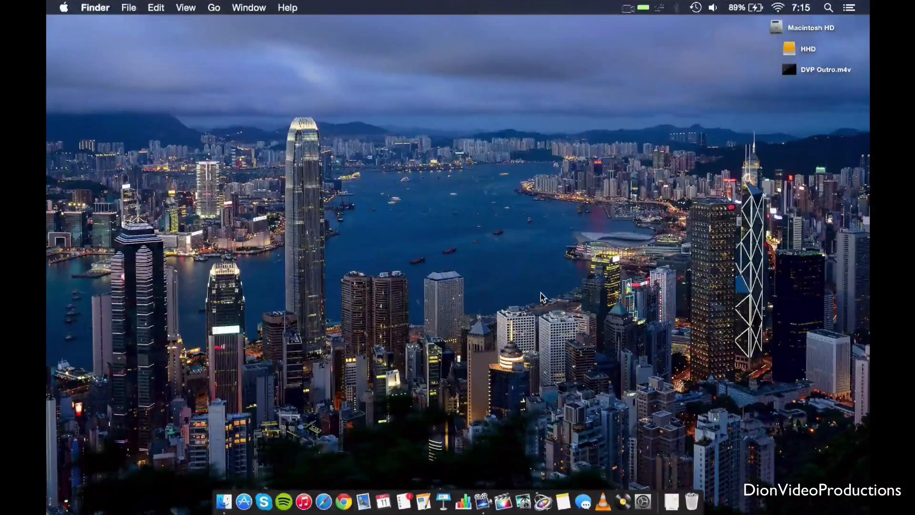
Launch Disk Utility via a Spotlight search for 'disk Utility'.
text(disk Utility)
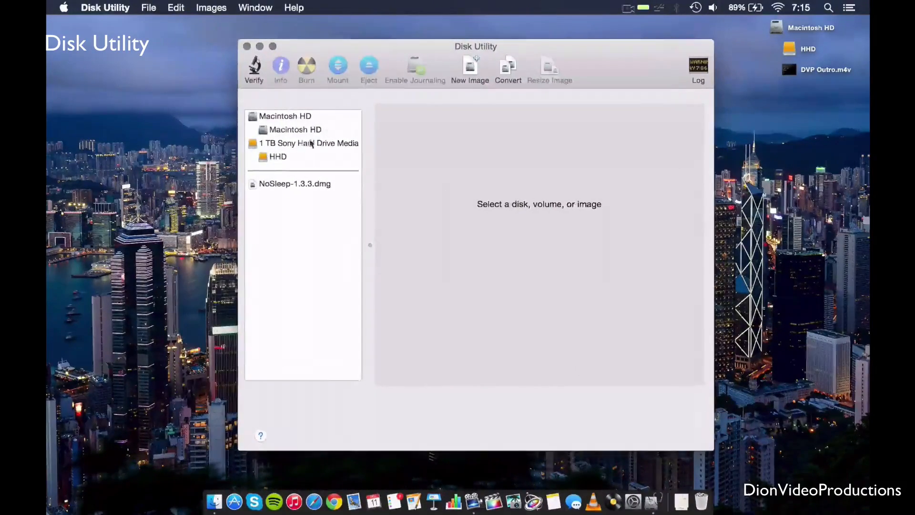
Select the 1 TB Sony drive and keep Mac OS Extended (Journaled) as its erase format.
click(309, 143)
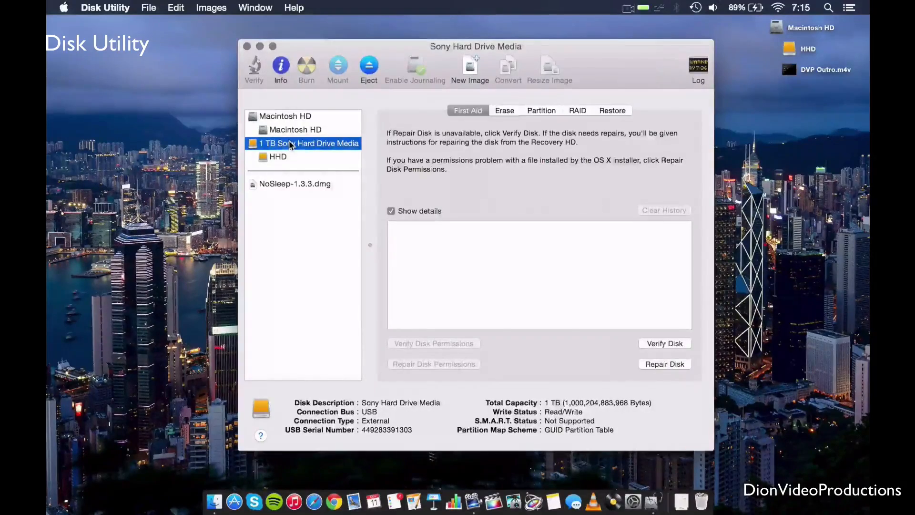
click(503, 111)
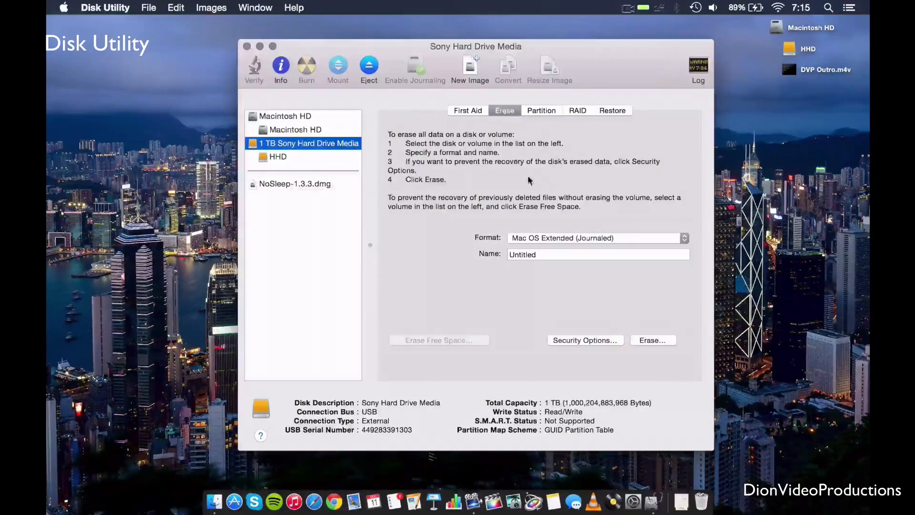
click(594, 238)
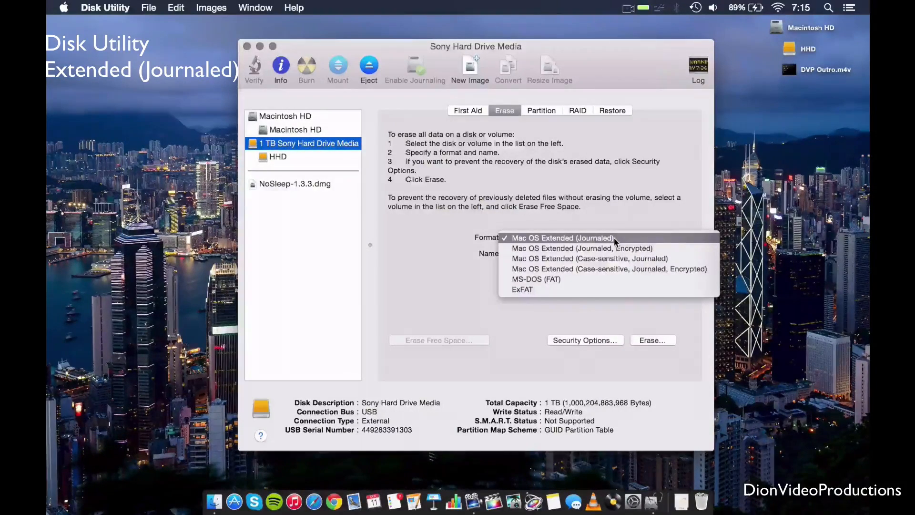
click(563, 237)
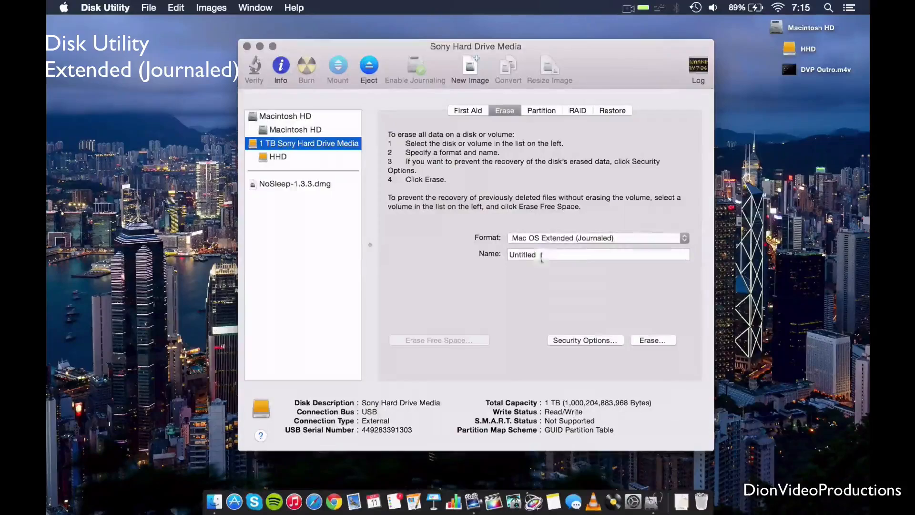
Name the volume 'Retina FCP HDD' and erase the Sony drive under that name.
double_click(522, 254)
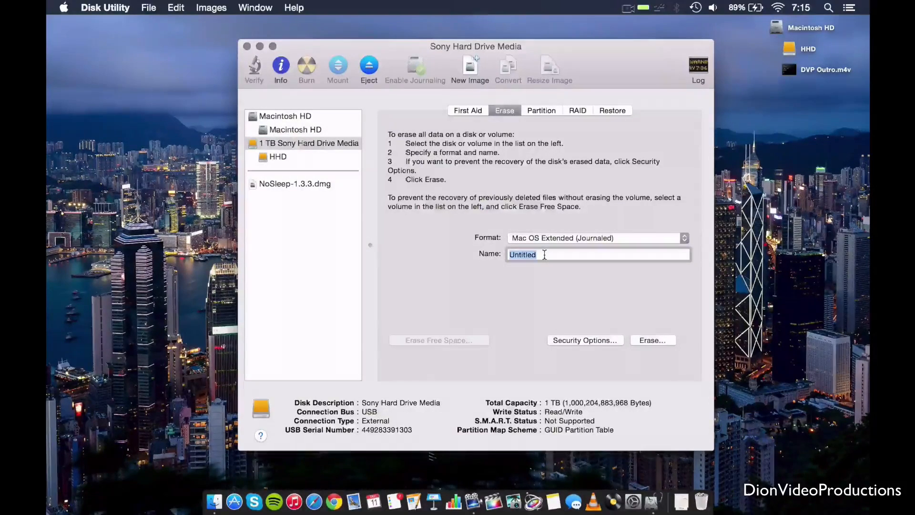
text(R)
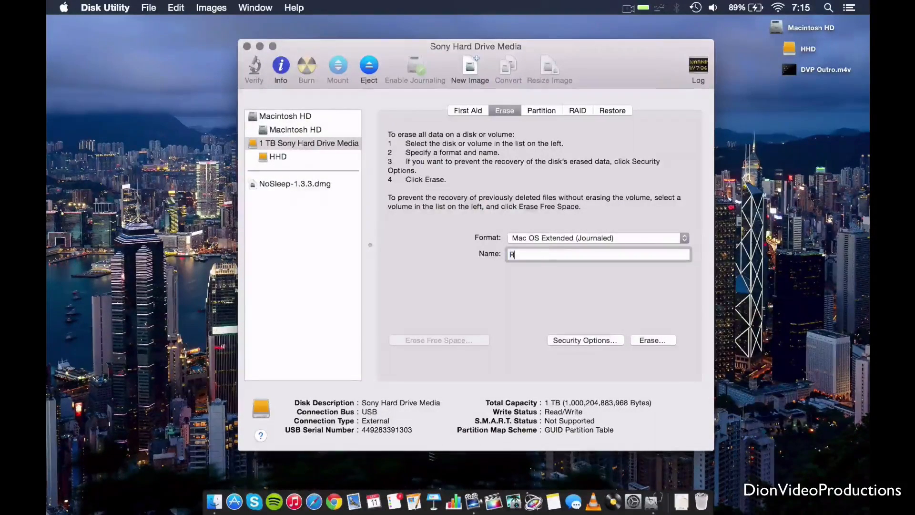
text(etina)
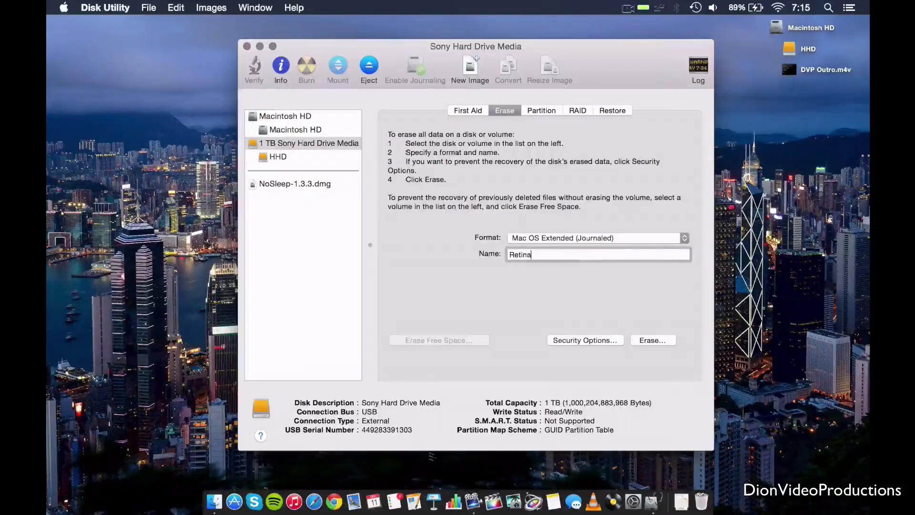
text(FC)
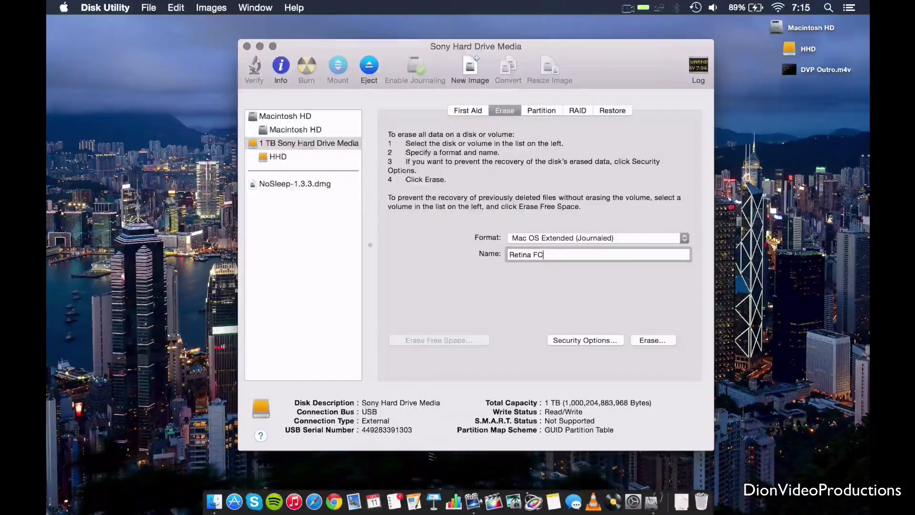
text(P)
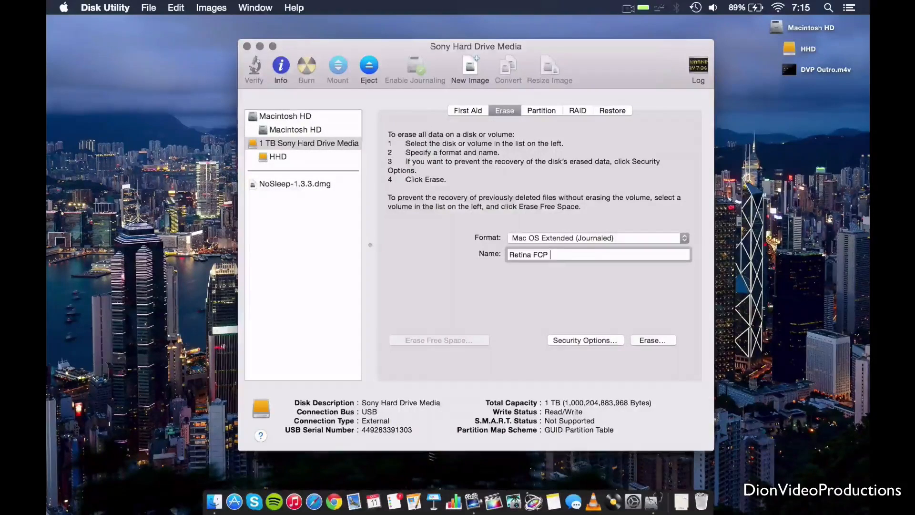
text(HDD)
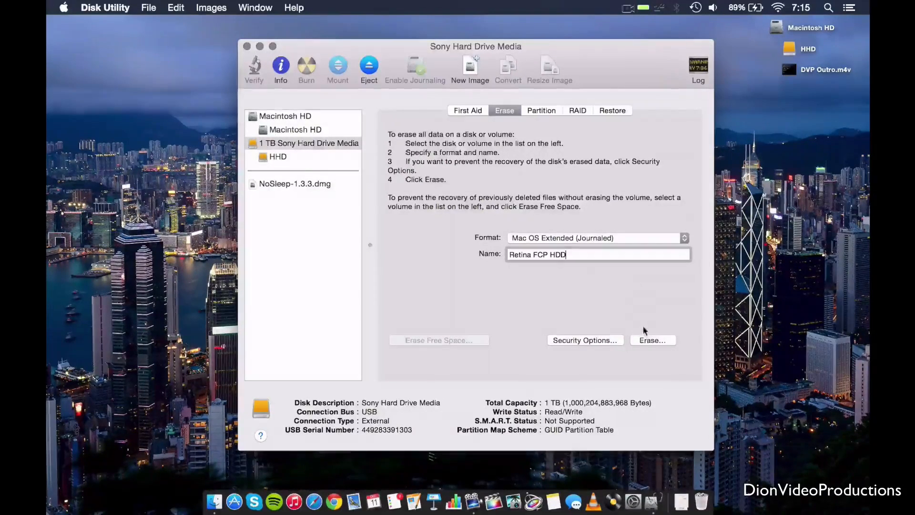
click(652, 339)
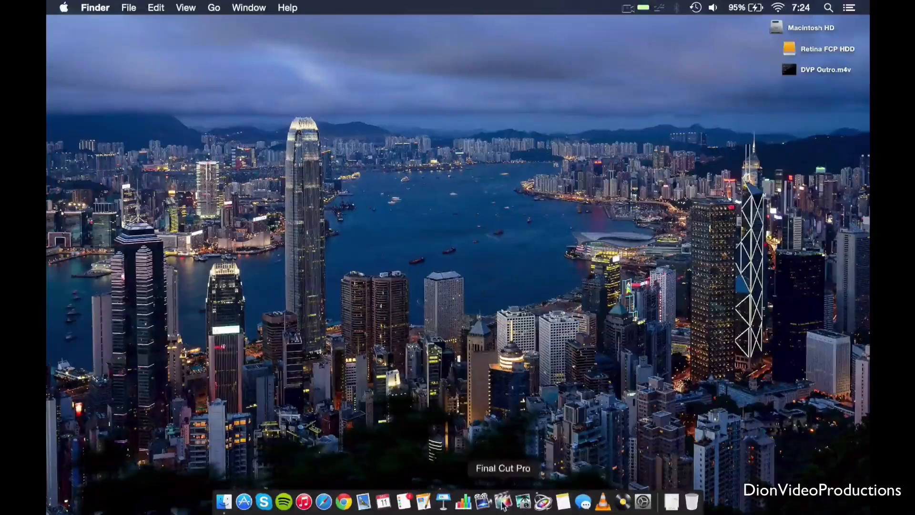
Launch Final Cut Pro from the Dock, showing the Retina SSD library.
click(502, 500)
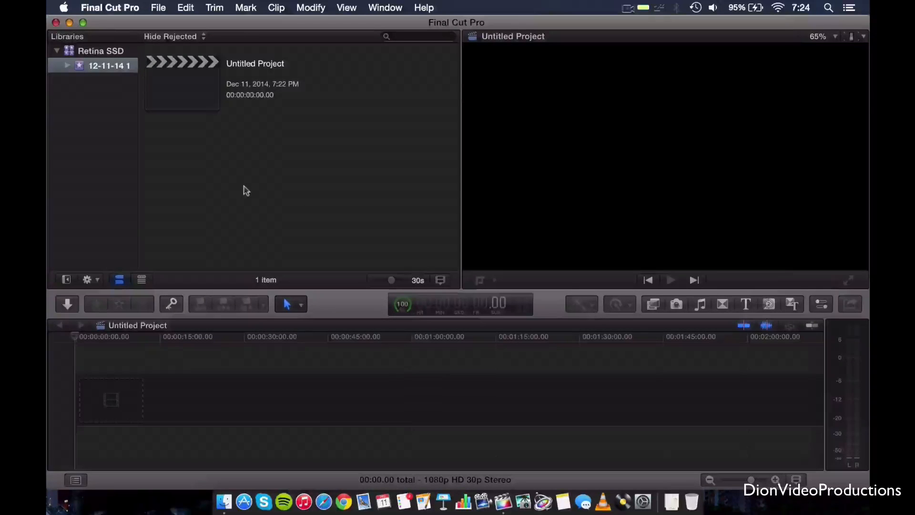
mouse_move(277, 155)
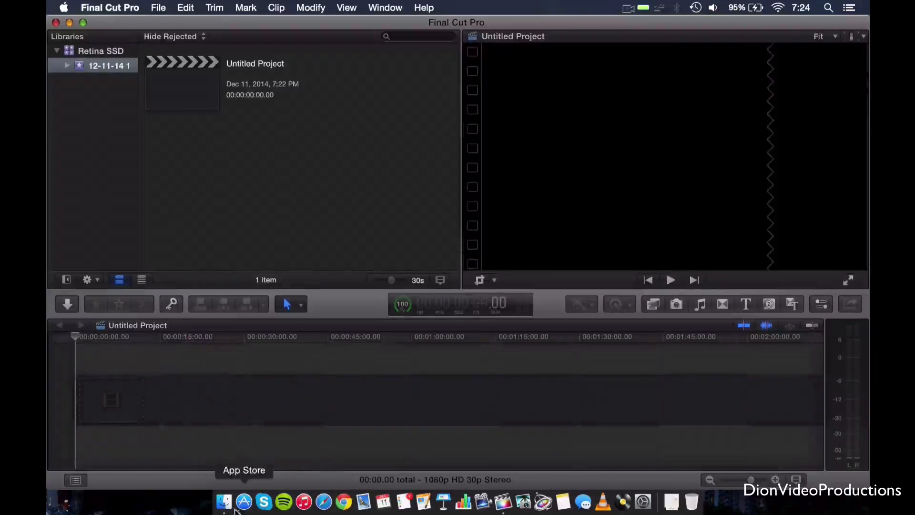
click(224, 501)
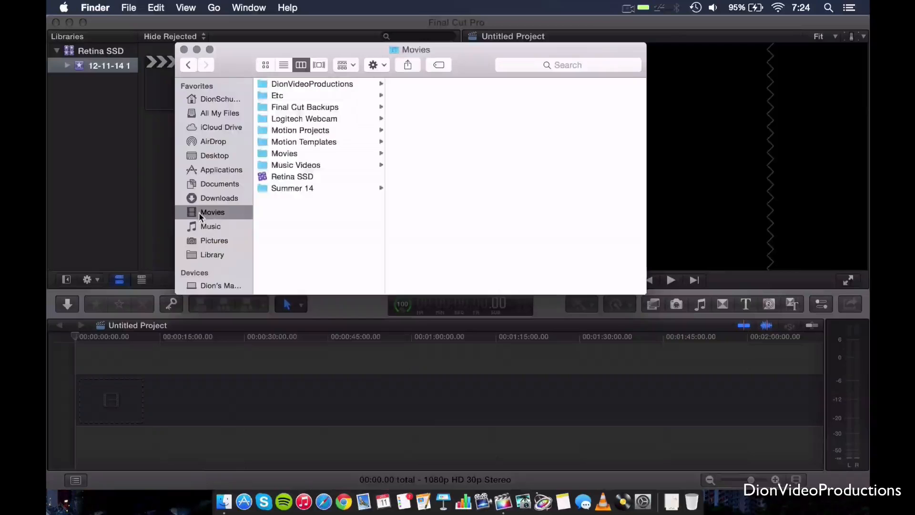
click(292, 176)
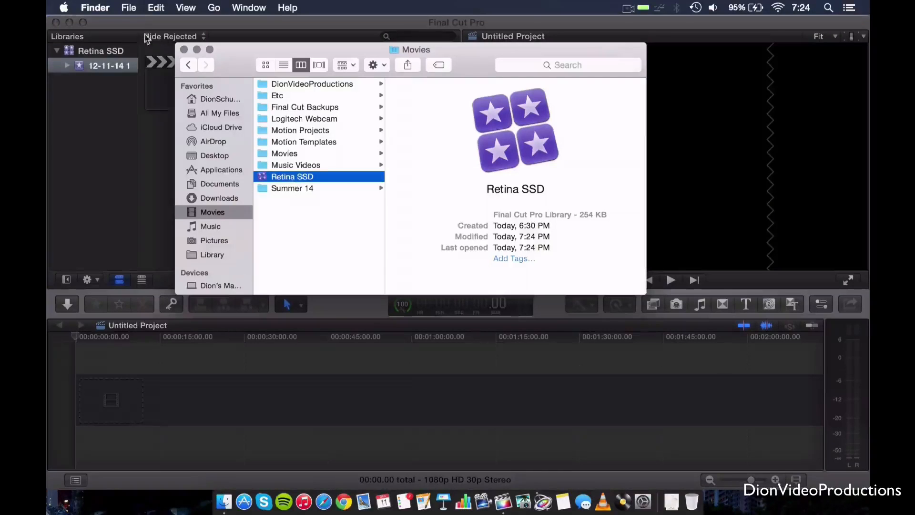
click(183, 48)
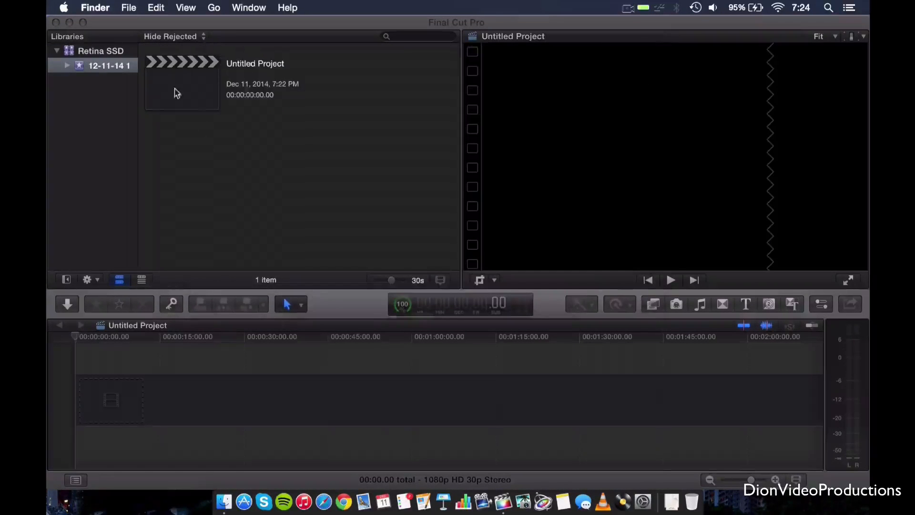
Show the Retina SSD library's properties via File > Library Properties.
click(266, 196)
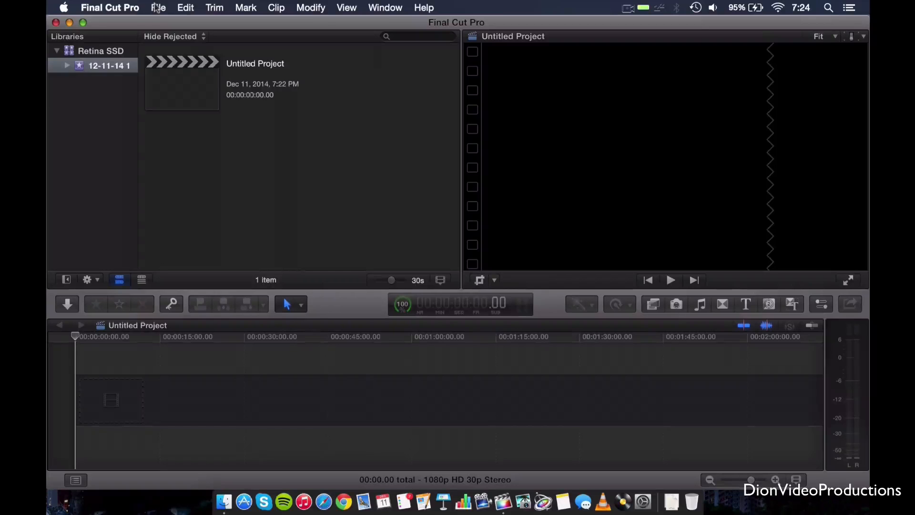
click(158, 8)
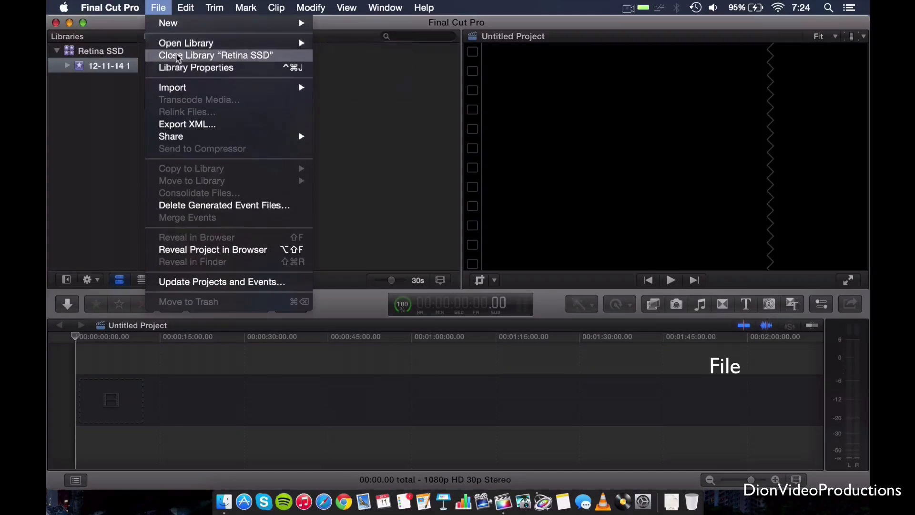
click(196, 67)
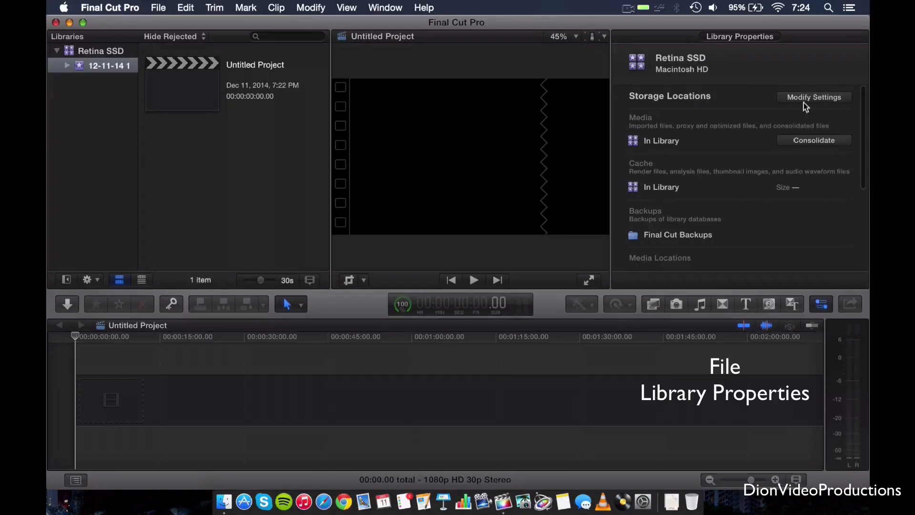
Set the library's media, cache and backup locations to Retina FCP HDD and confirm.
click(813, 98)
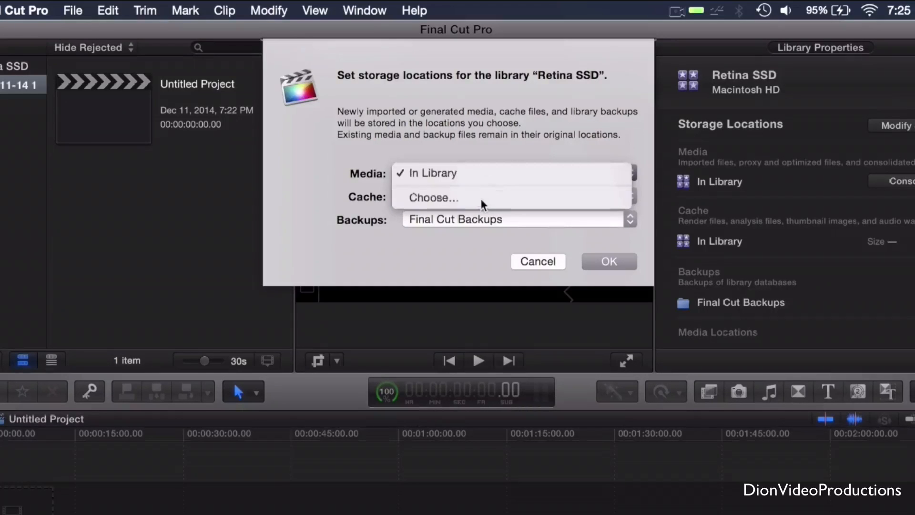
click(433, 197)
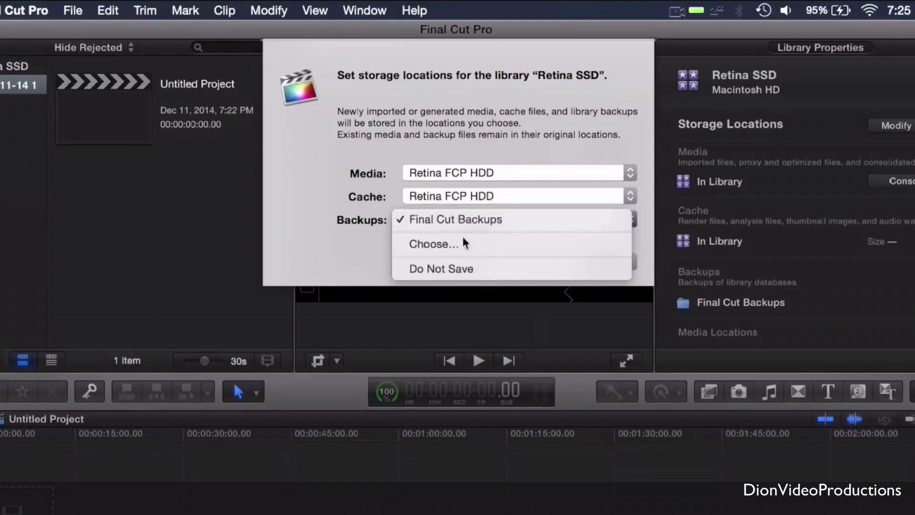
click(433, 244)
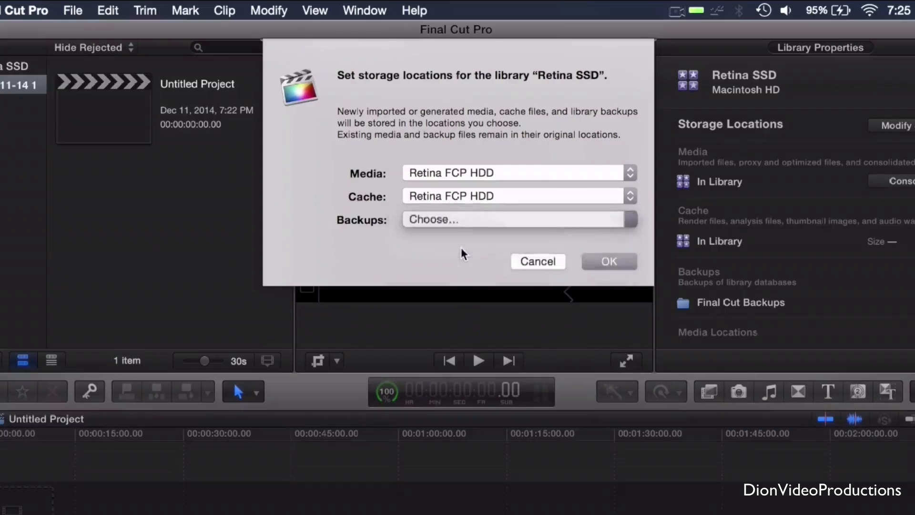
click(515, 220)
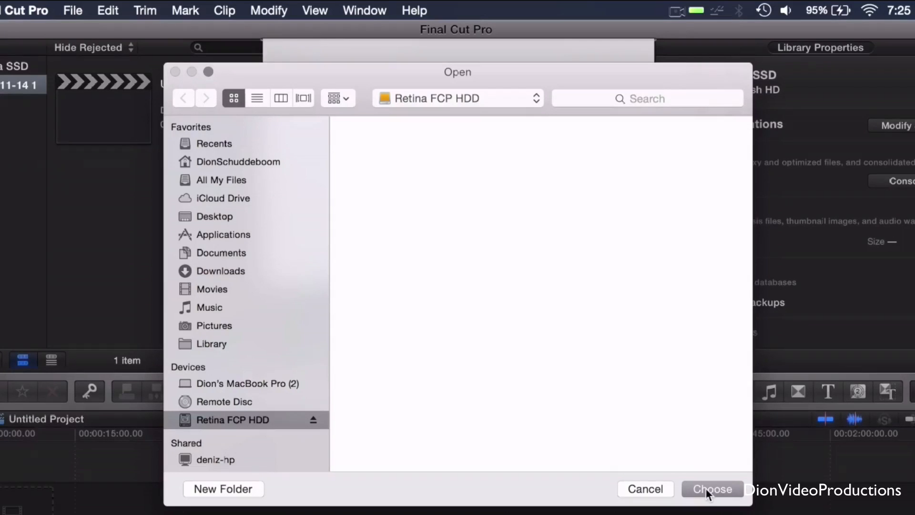
click(711, 488)
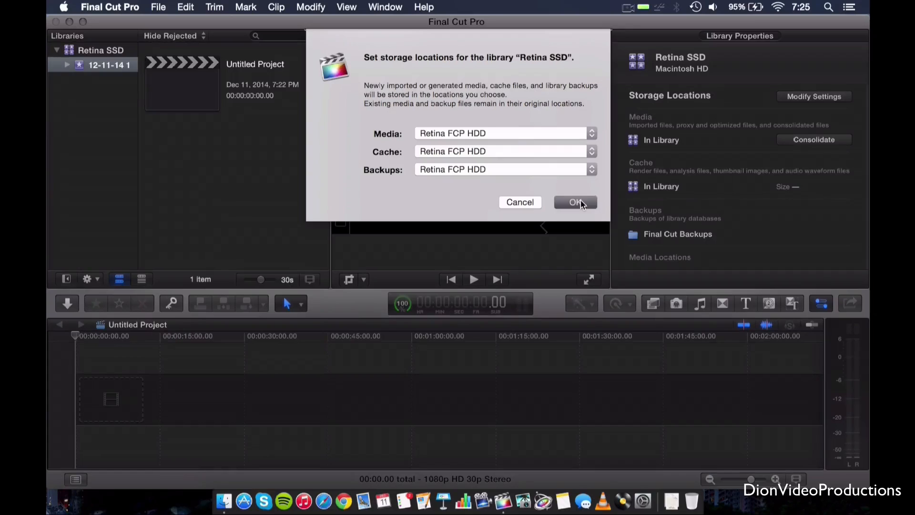
click(574, 202)
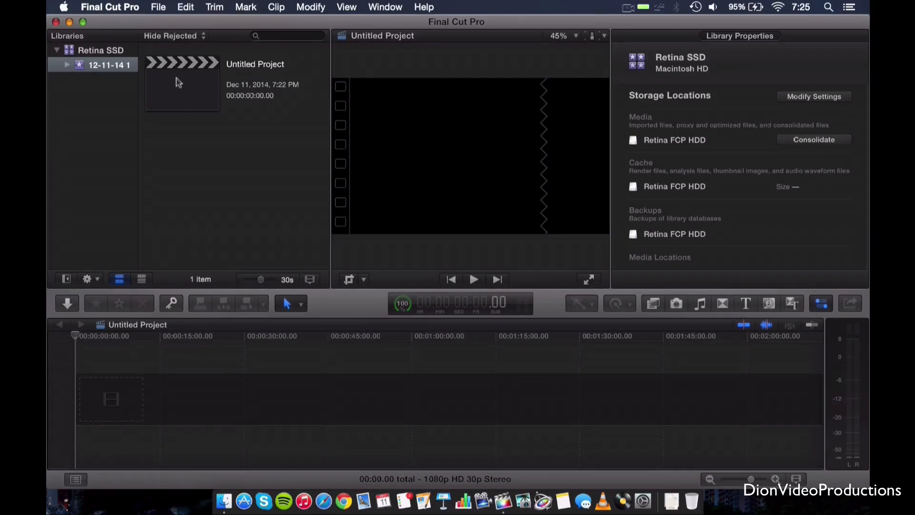
click(157, 7)
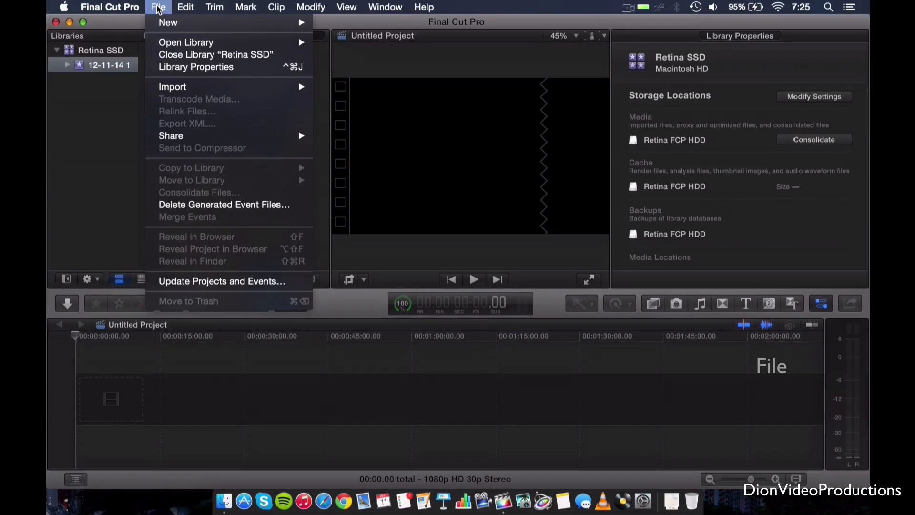
mouse_move(186, 42)
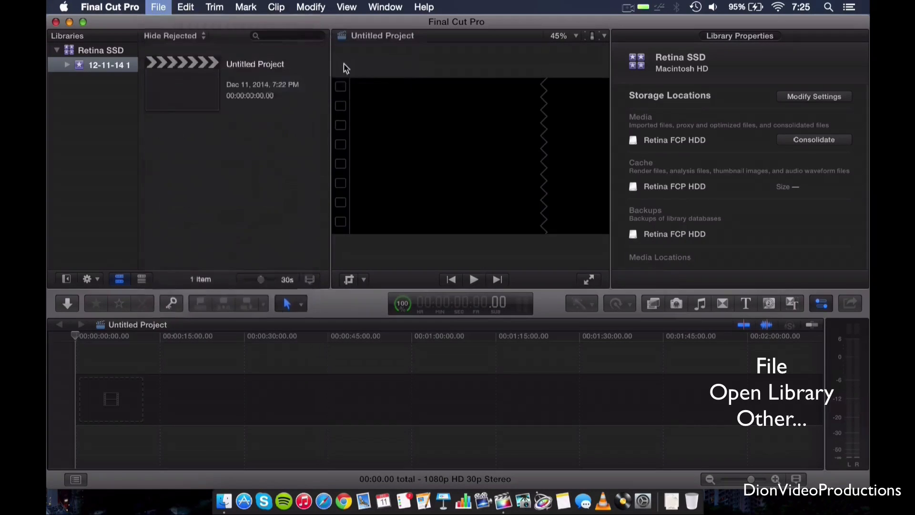
Create a new library named 'EXT FCP' saved on Retina FCP HDD.
click(770, 418)
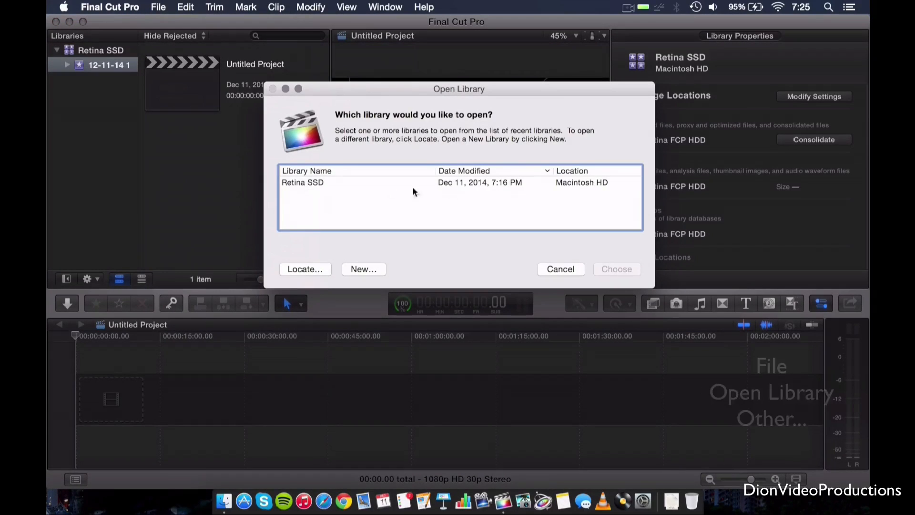
mouse_move(303, 269)
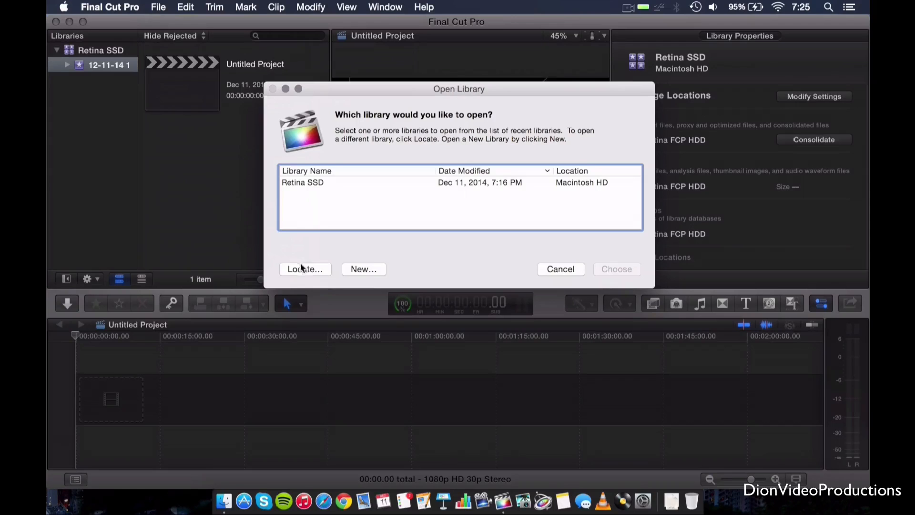
click(363, 269)
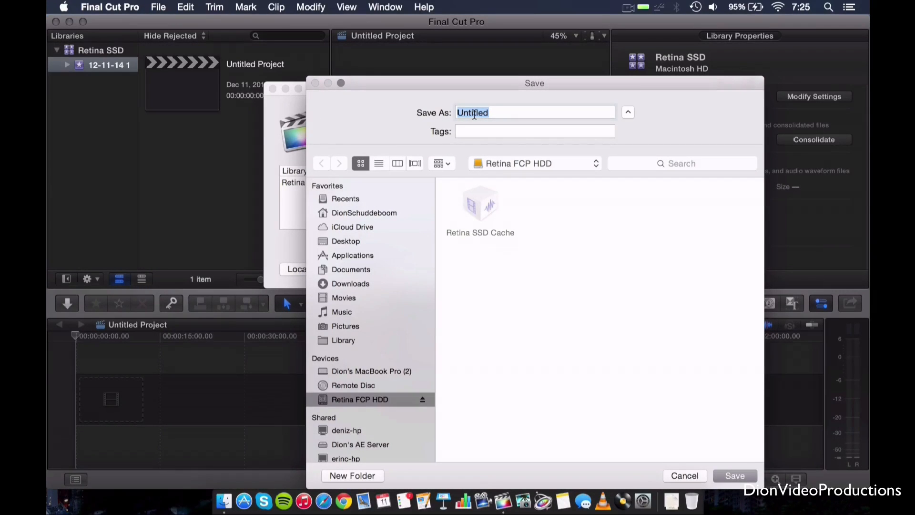
text(EXT)
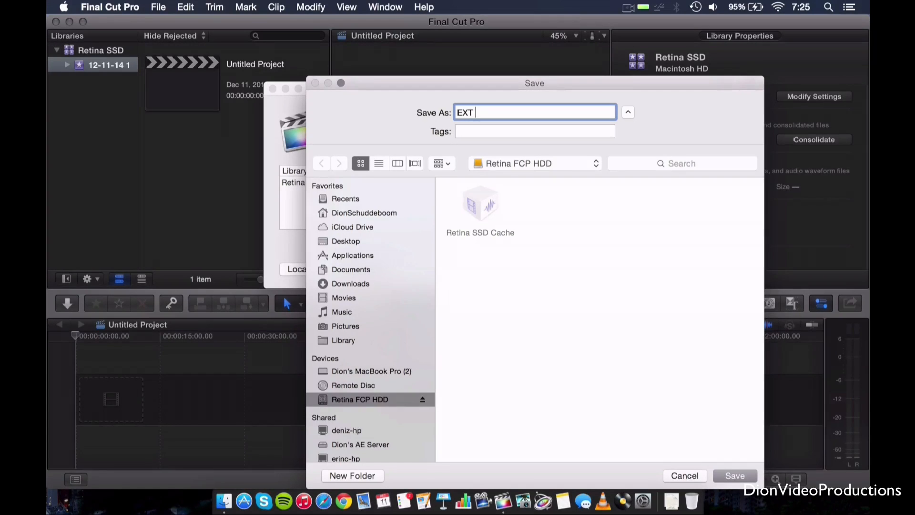
text(FCP)
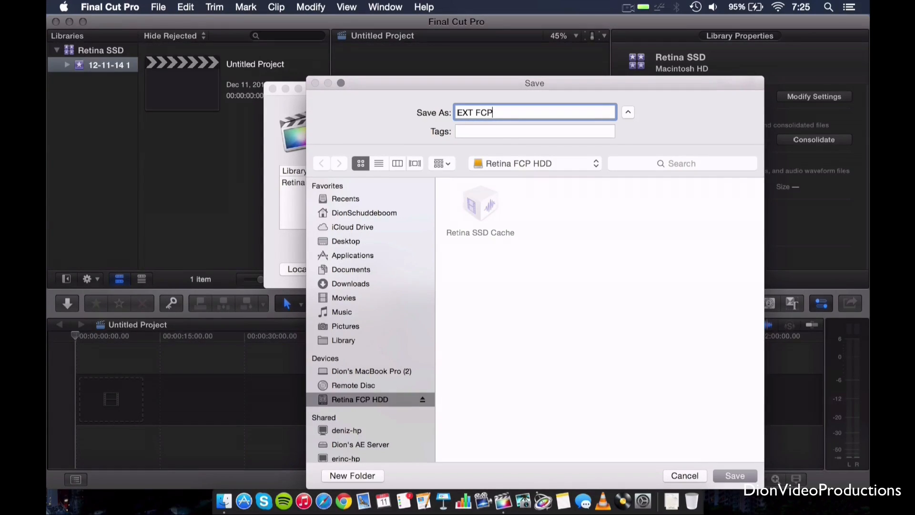
click(734, 476)
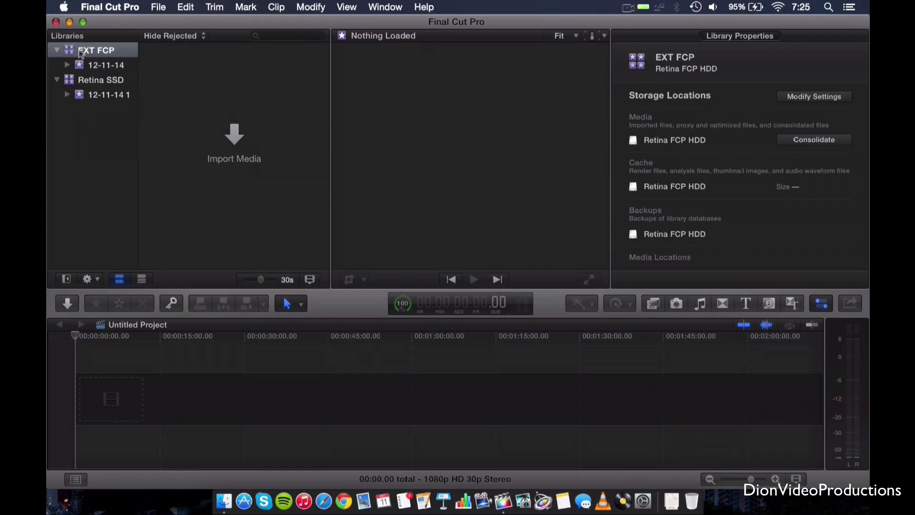
click(101, 80)
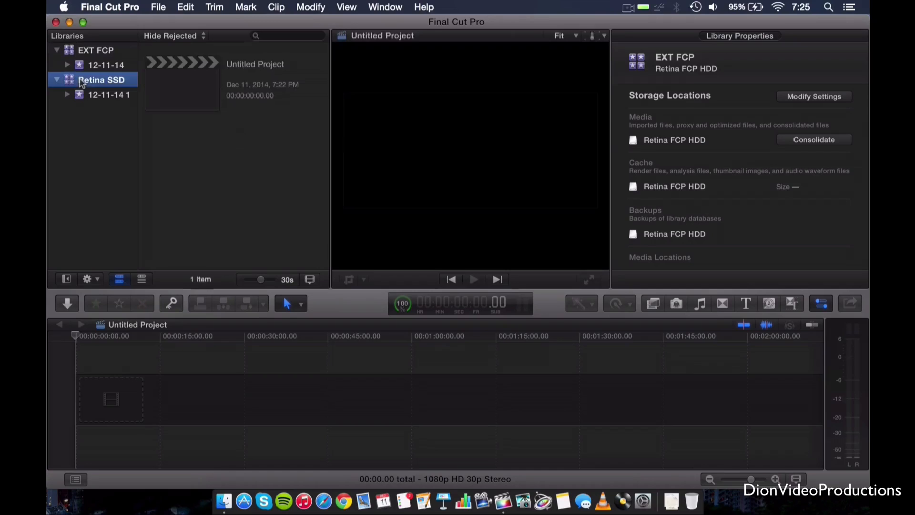
click(102, 80)
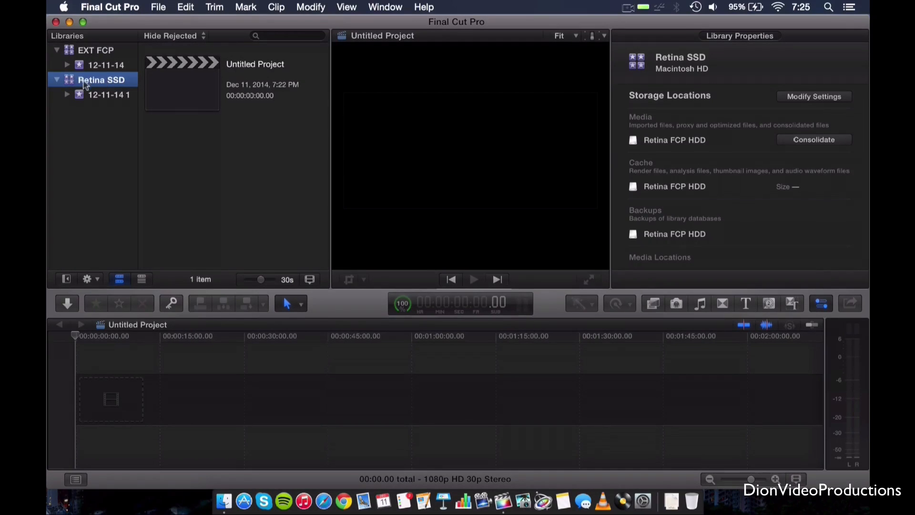
click(96, 50)
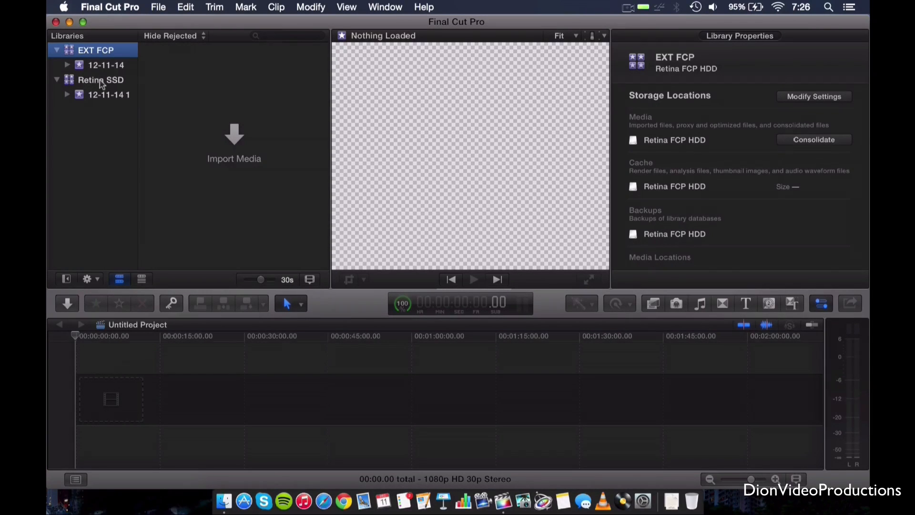
mouse_move(101, 80)
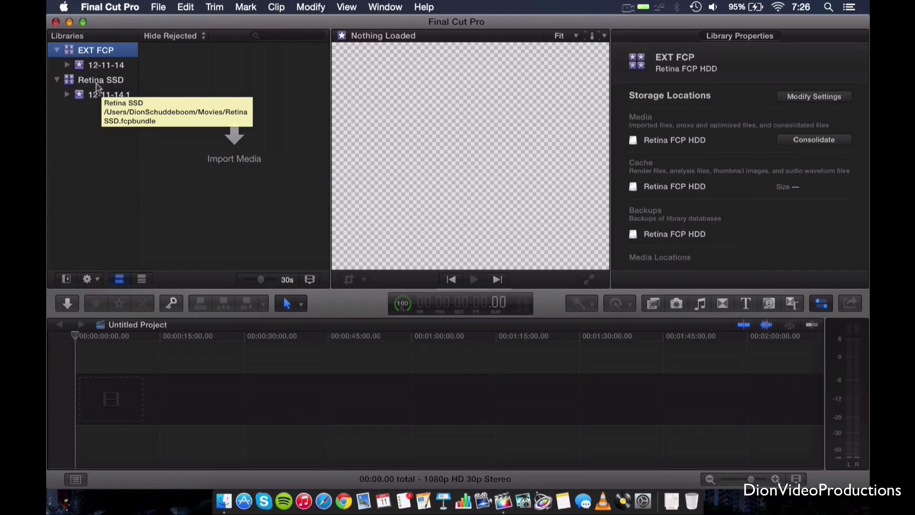
click(100, 79)
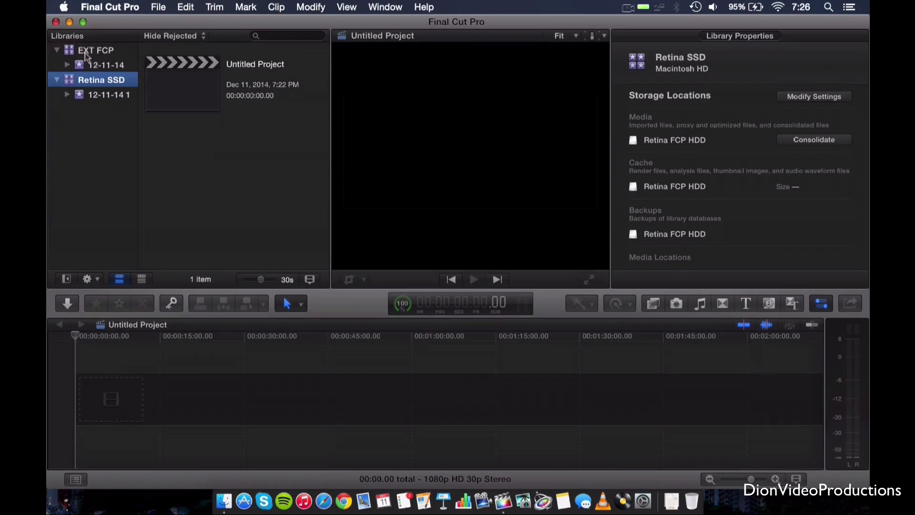
click(95, 50)
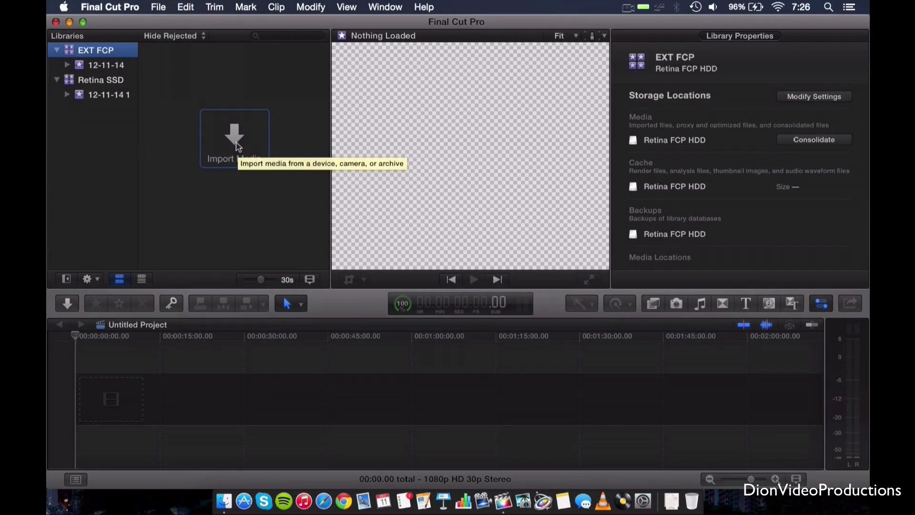
Import DVP Outro.m4v from the Desktop into the EXT FCP library.
click(233, 139)
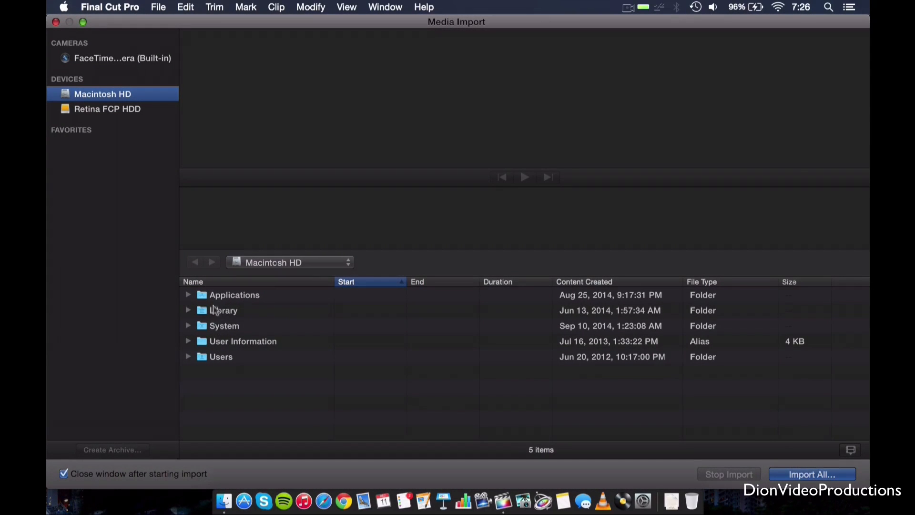
click(220, 357)
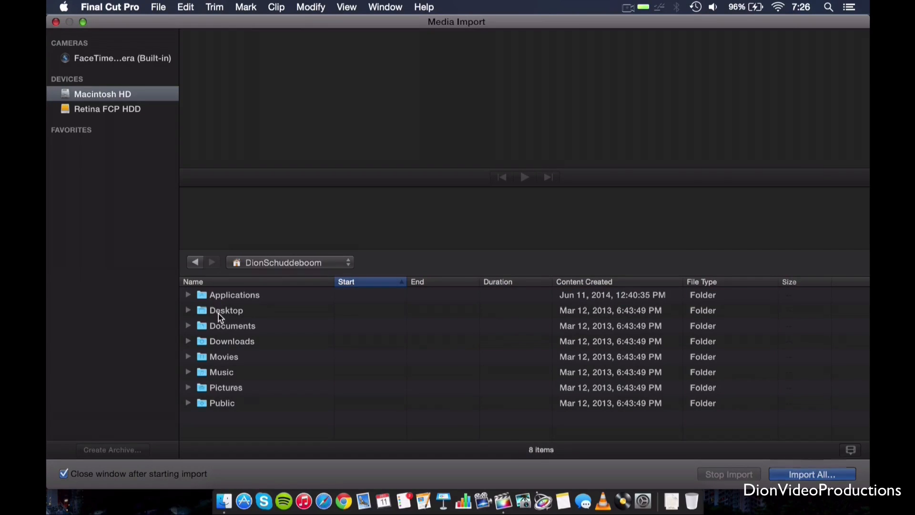
double_click(226, 310)
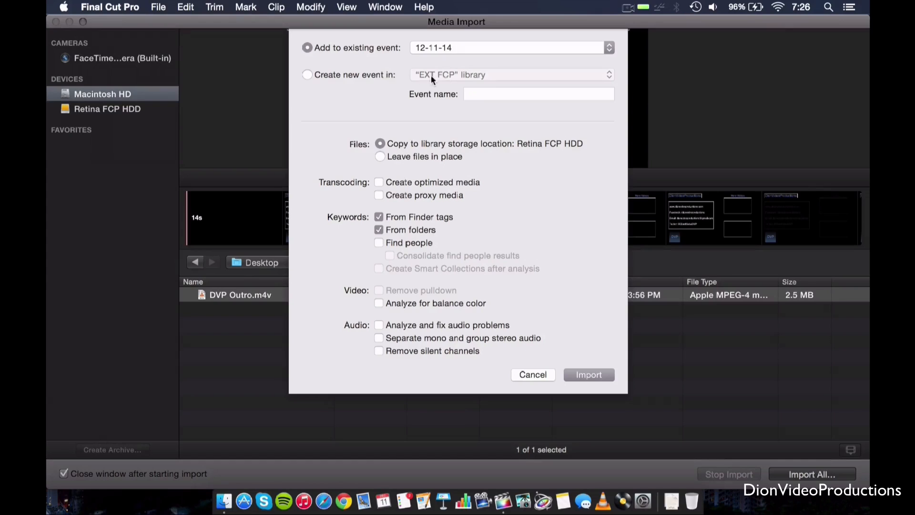
mouse_move(446, 80)
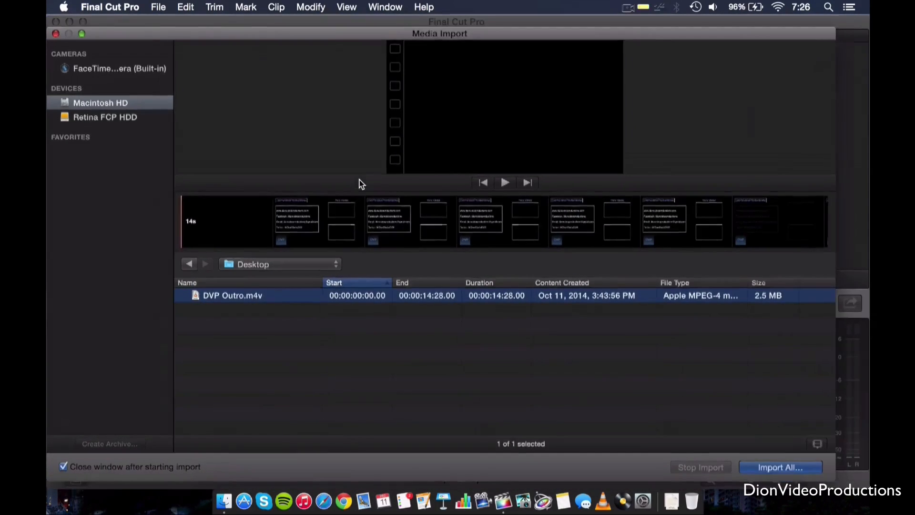
click(780, 467)
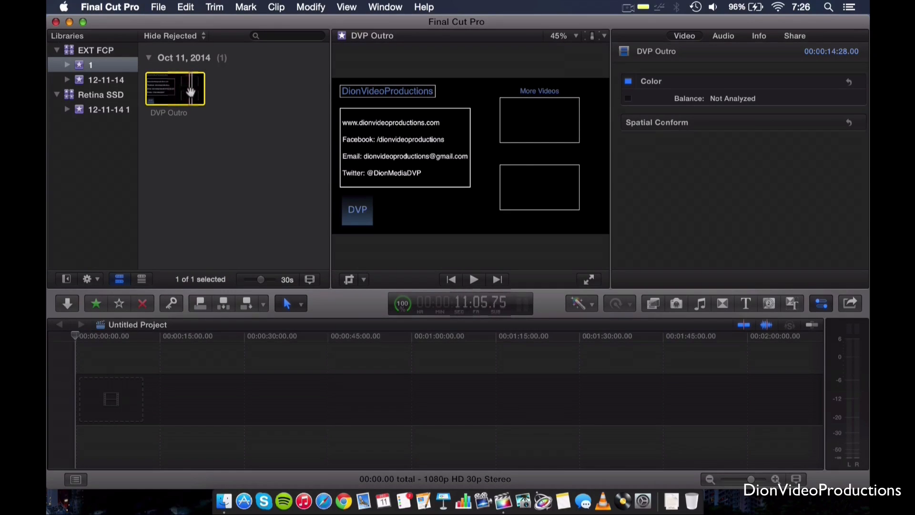
mouse_move(168, 97)
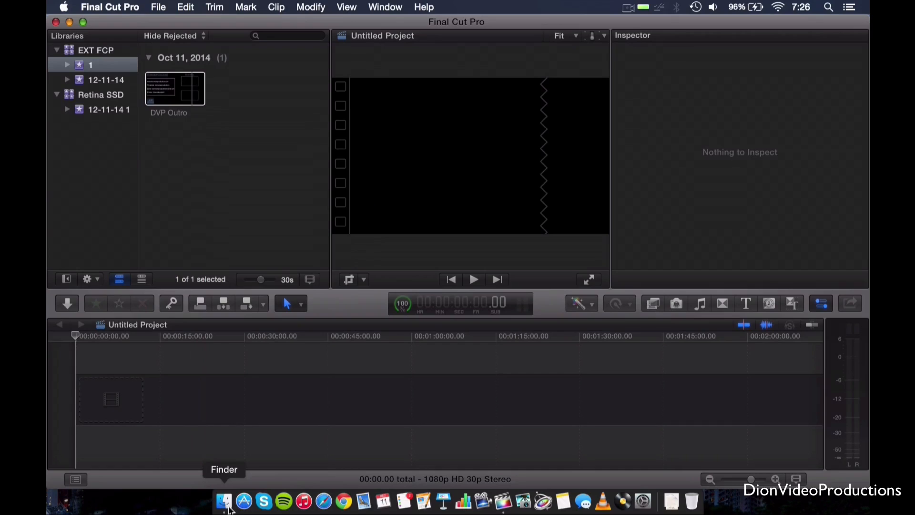
Bring up a Finder window showing the Retina FCP HDD contents.
click(223, 500)
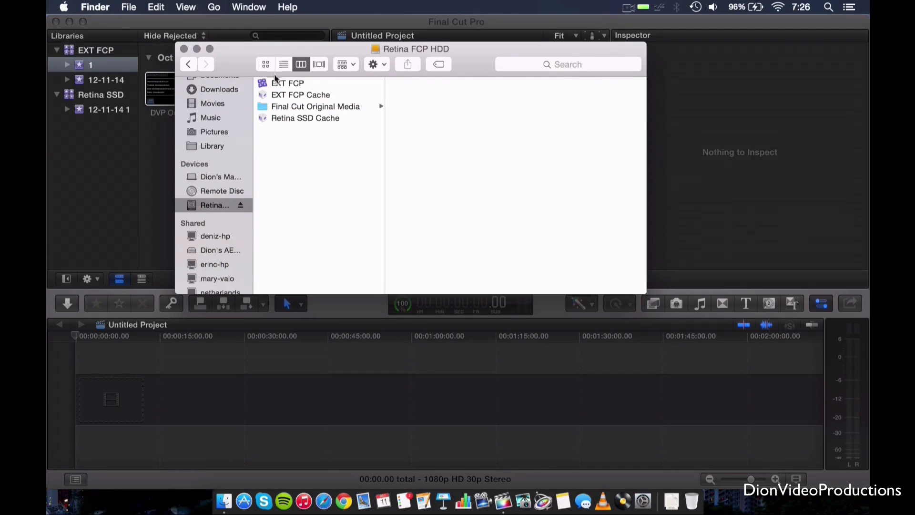
Inspect the EXT FCP library file and look inside Final Cut Original Media on the drive.
click(287, 83)
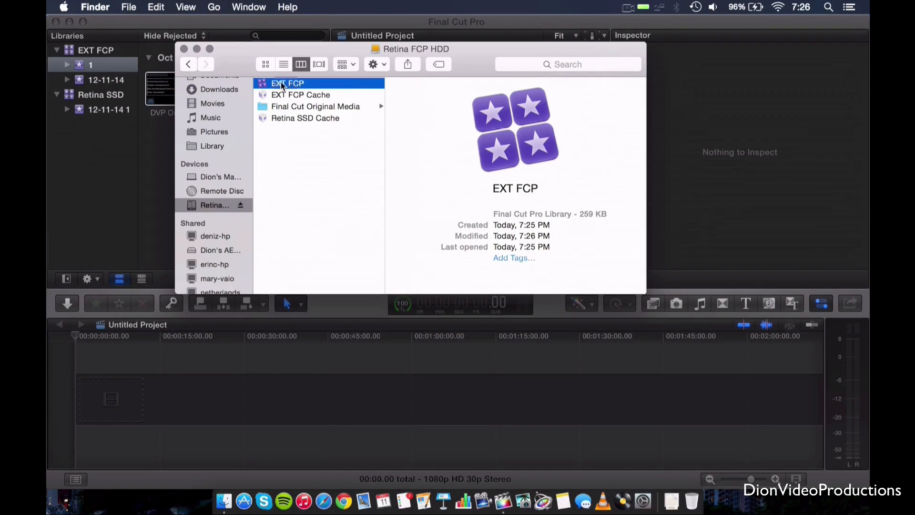
click(315, 106)
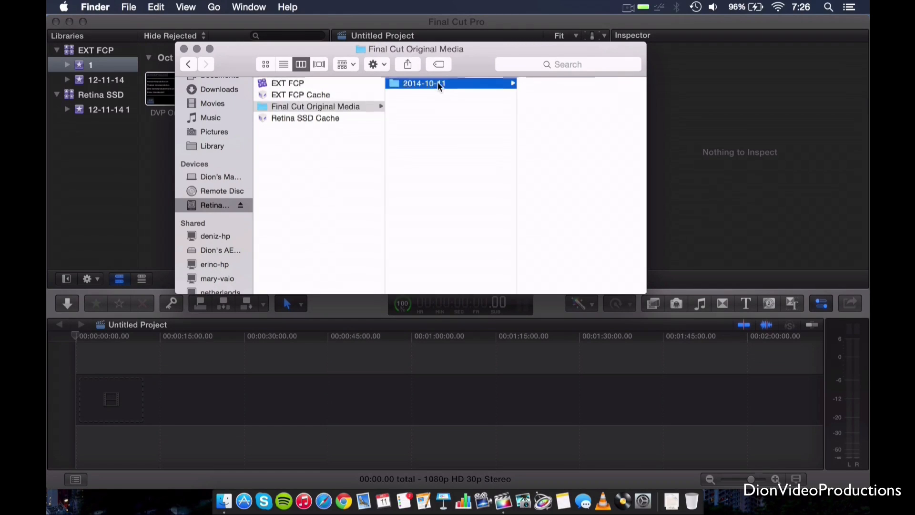